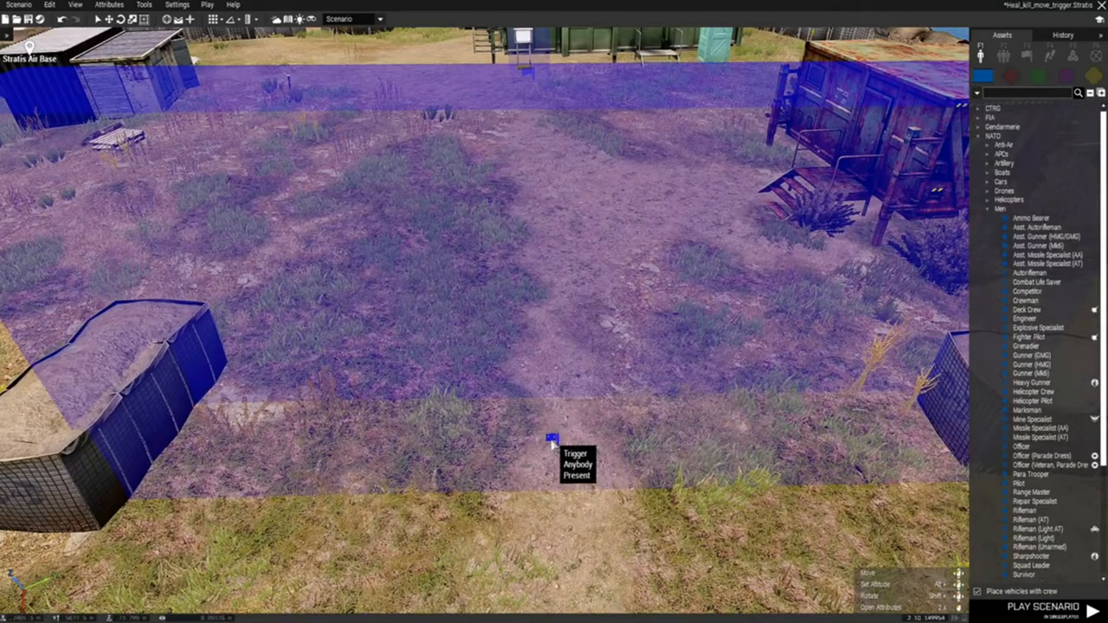
Make the trigger repeatable and begin its On Activation code with '{if not (isPlayer _x) then'
double_click(550, 436)
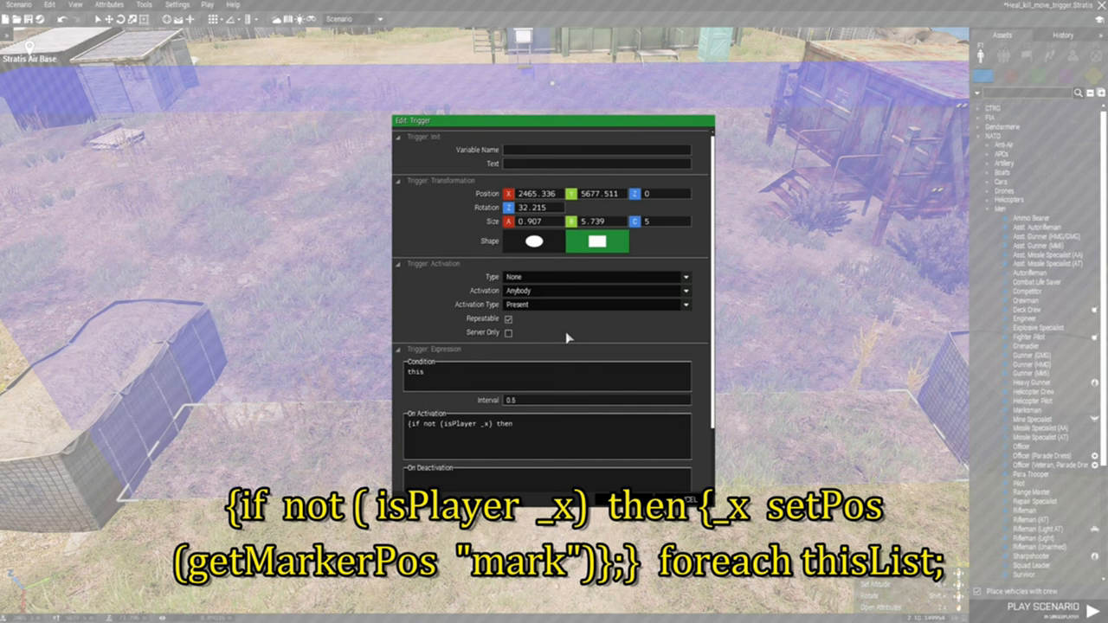
Complete the code: '{_x setPos (getMarkerPos "mark")};} foreach thisList;' so non-player units teleport to marker mark
text({_x)
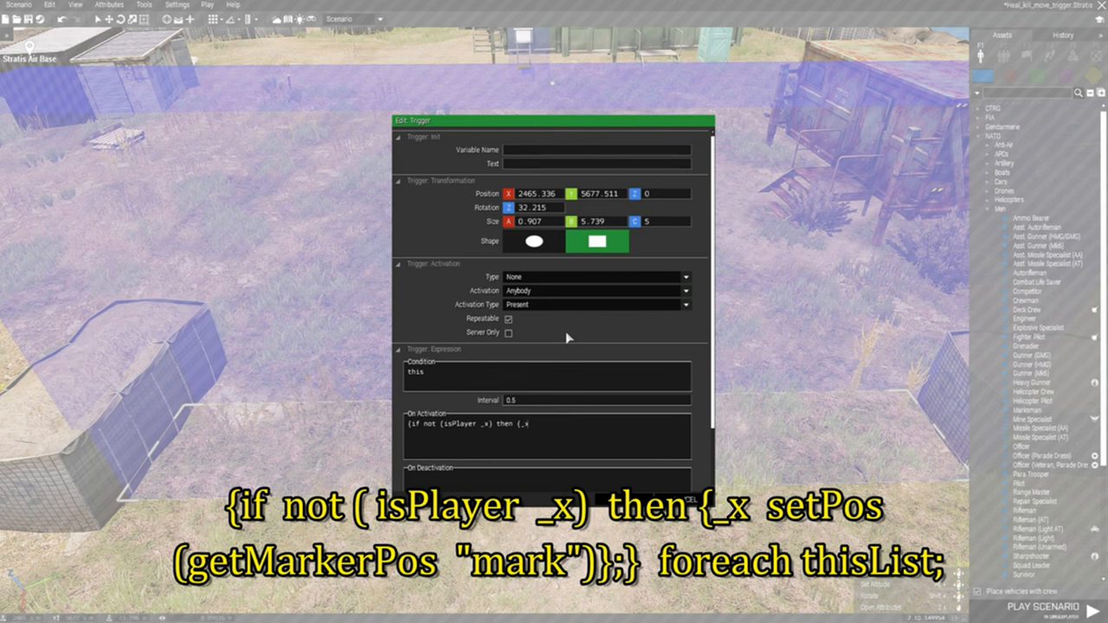
text(setPos)
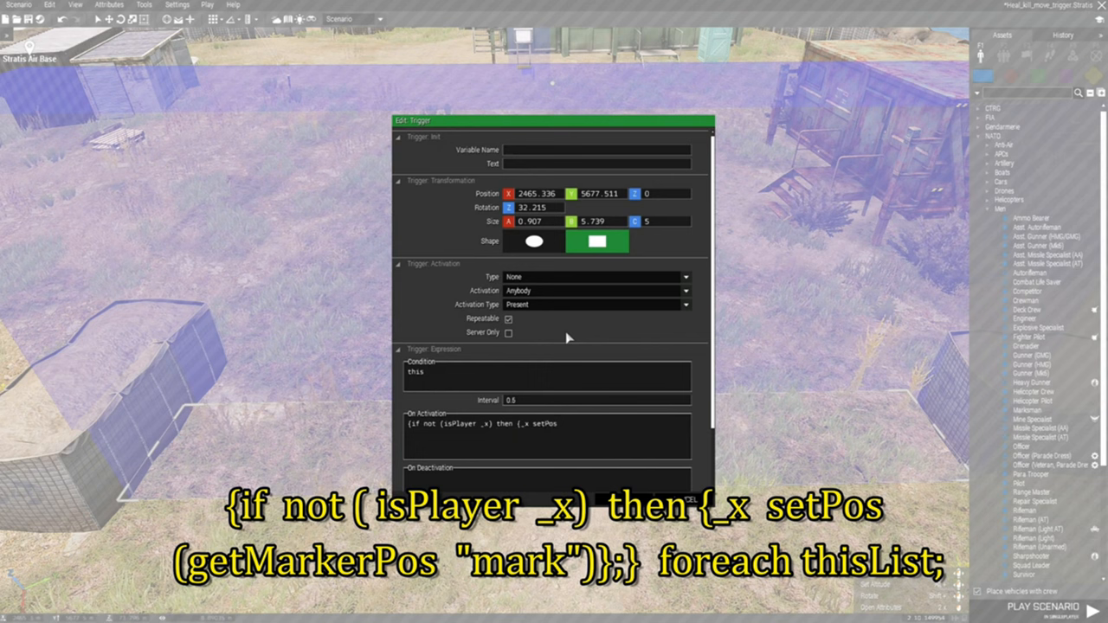
text((getMarkerPos "mark")};)
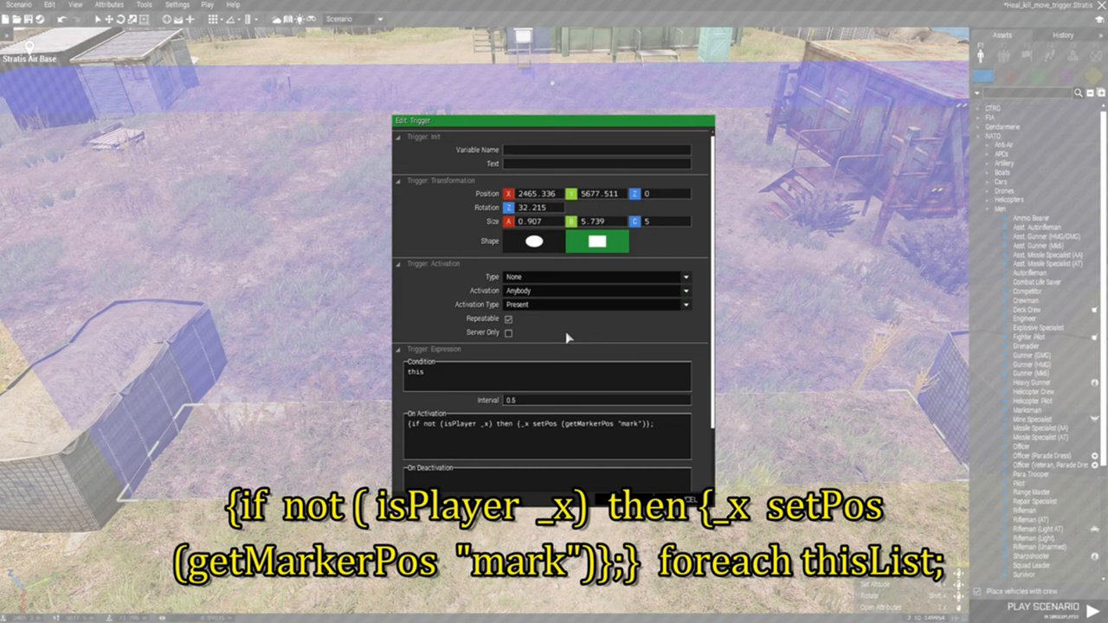
text(for)
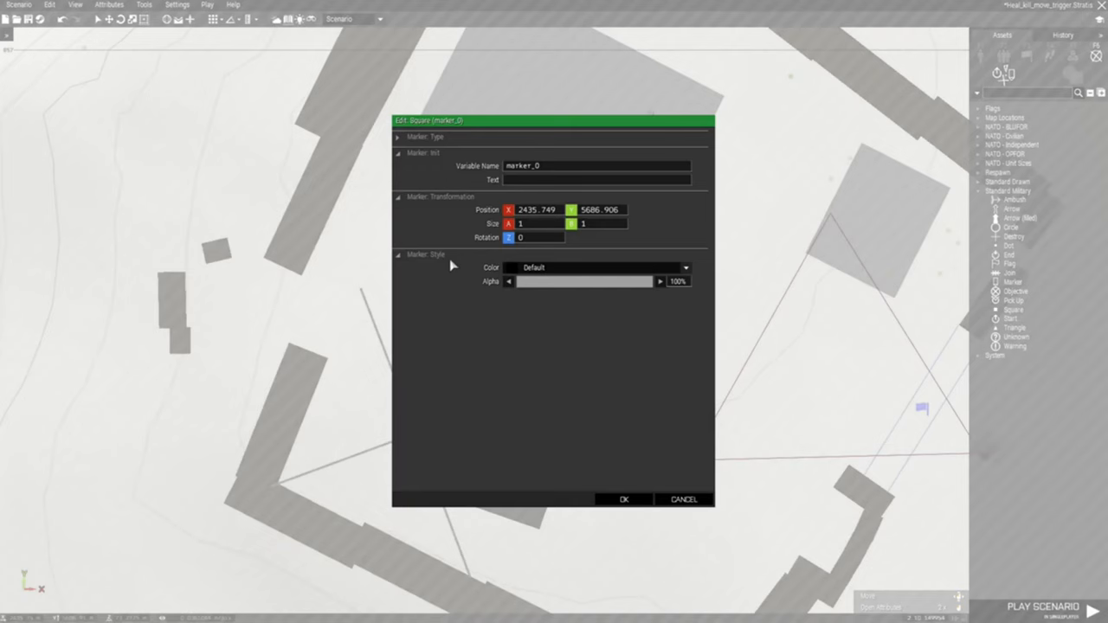
mouse_move(554, 173)
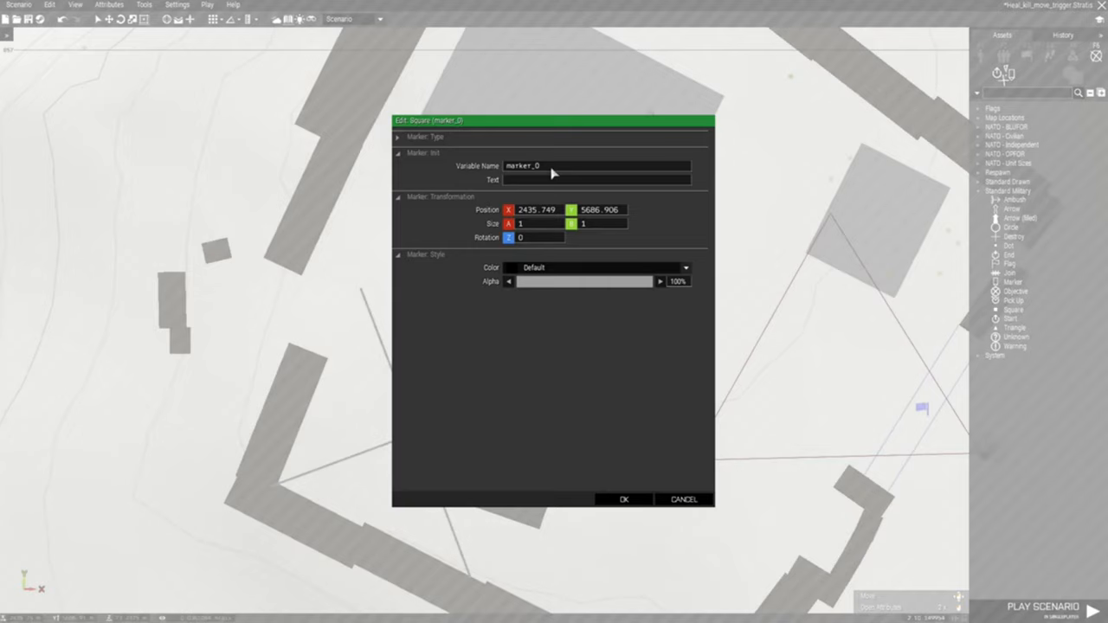
Rename the square map marker's variable from marker_0 to 'mark'
click(623, 499)
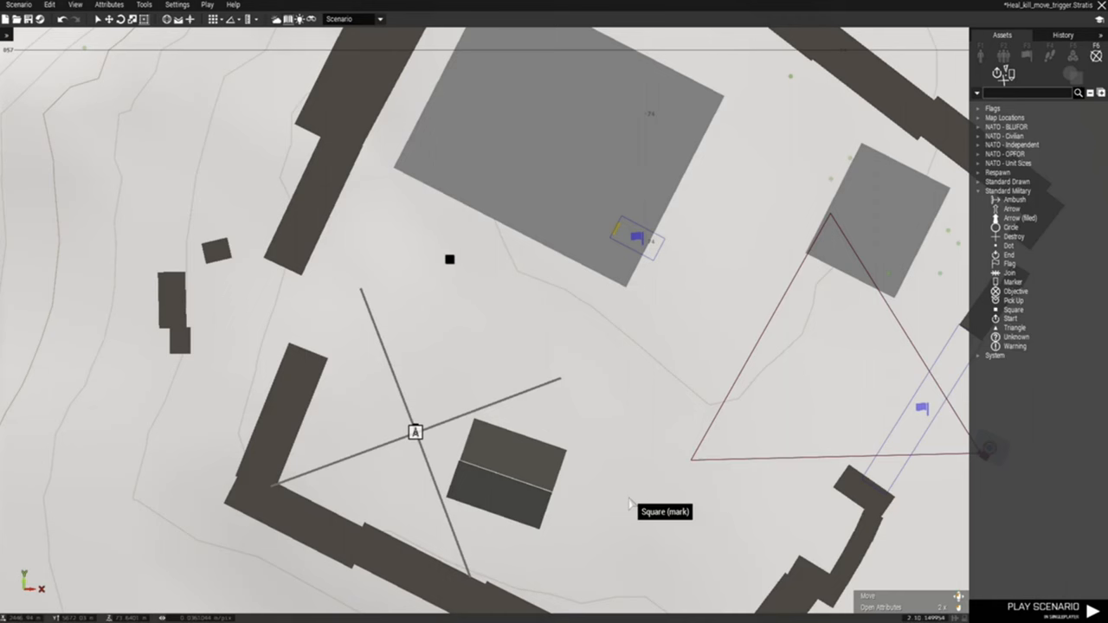
mouse_move(448, 260)
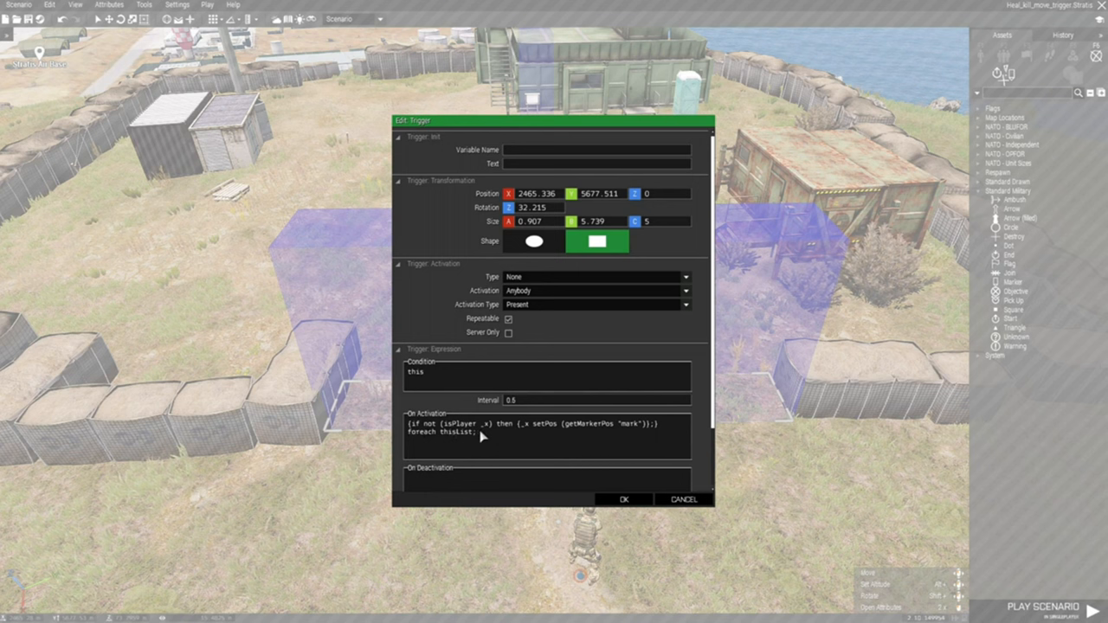
mouse_move(429, 433)
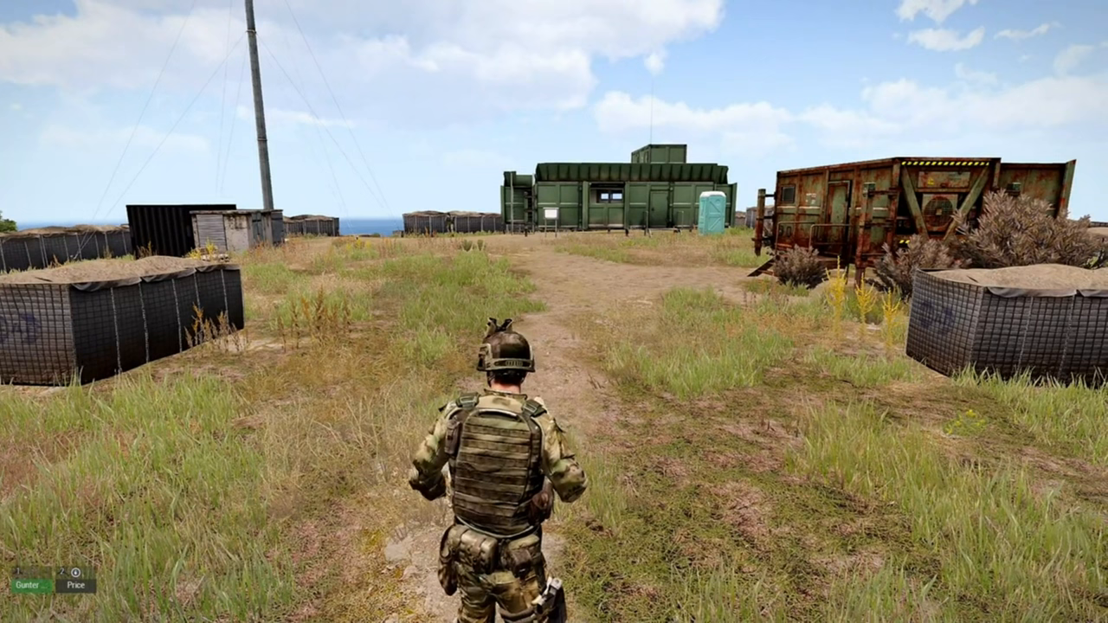
Check the map while walking the soldier toward the trigger area in the preview
key(m)
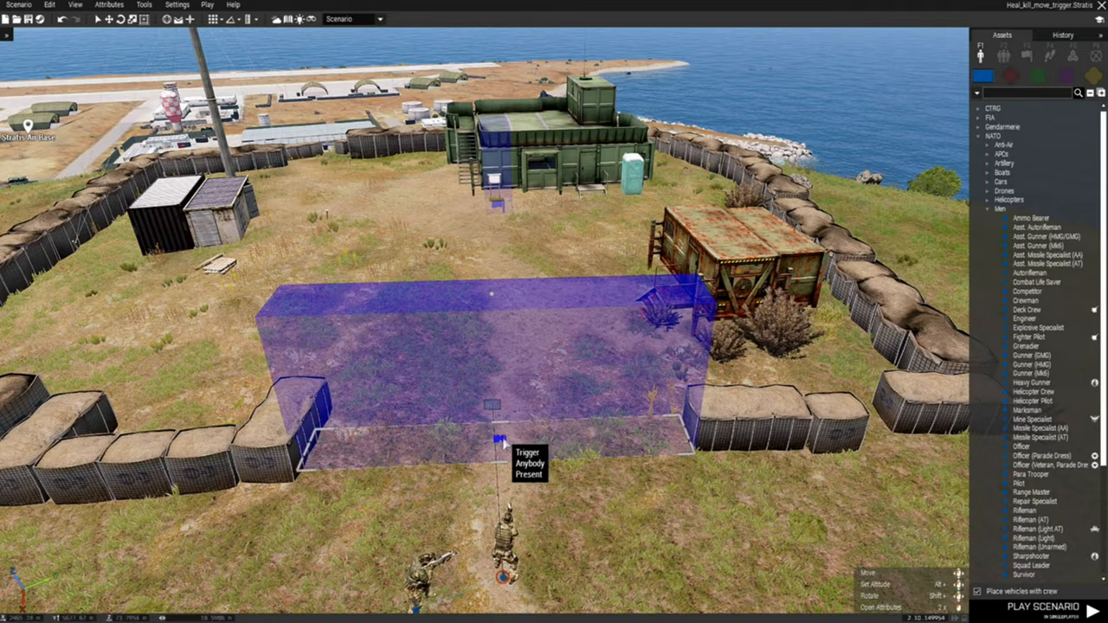
Reopen the trigger's attributes to review its repeatable settings and full teleport code
double_click(493, 447)
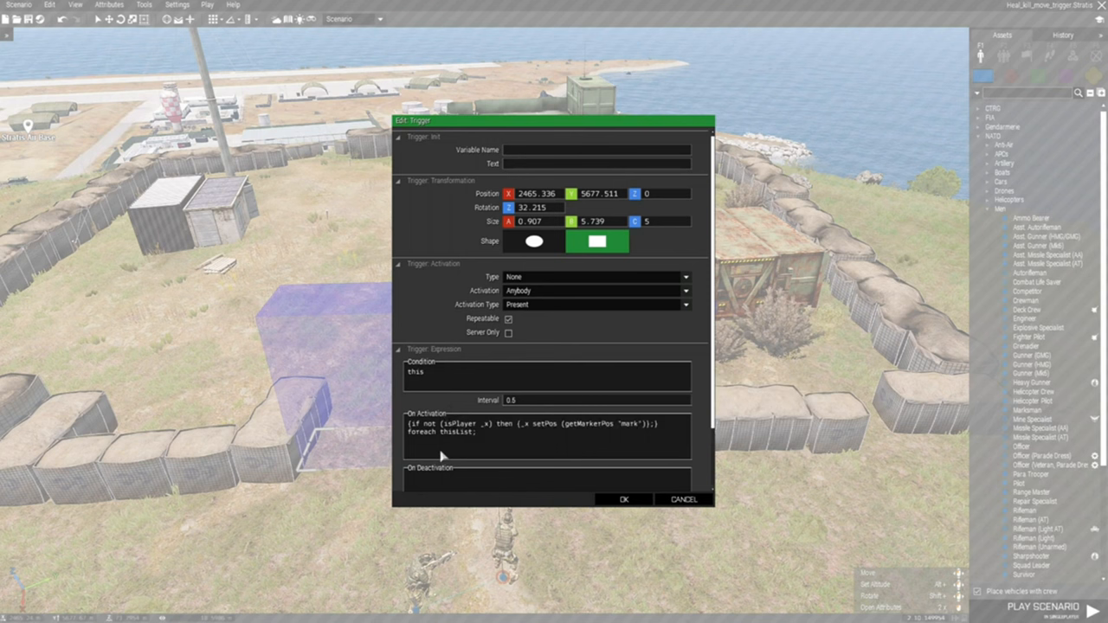